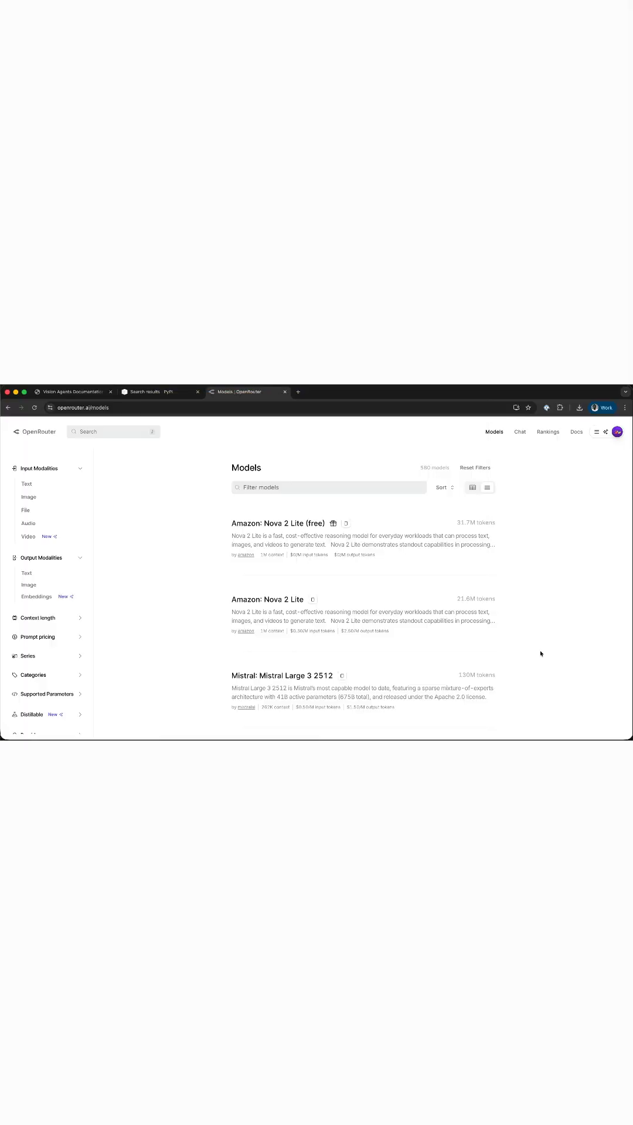
Scroll the OpenRouter models catalogue down to the DeepSeek V3.2 and V3.2 Speciale listings.
scroll(down, 3)
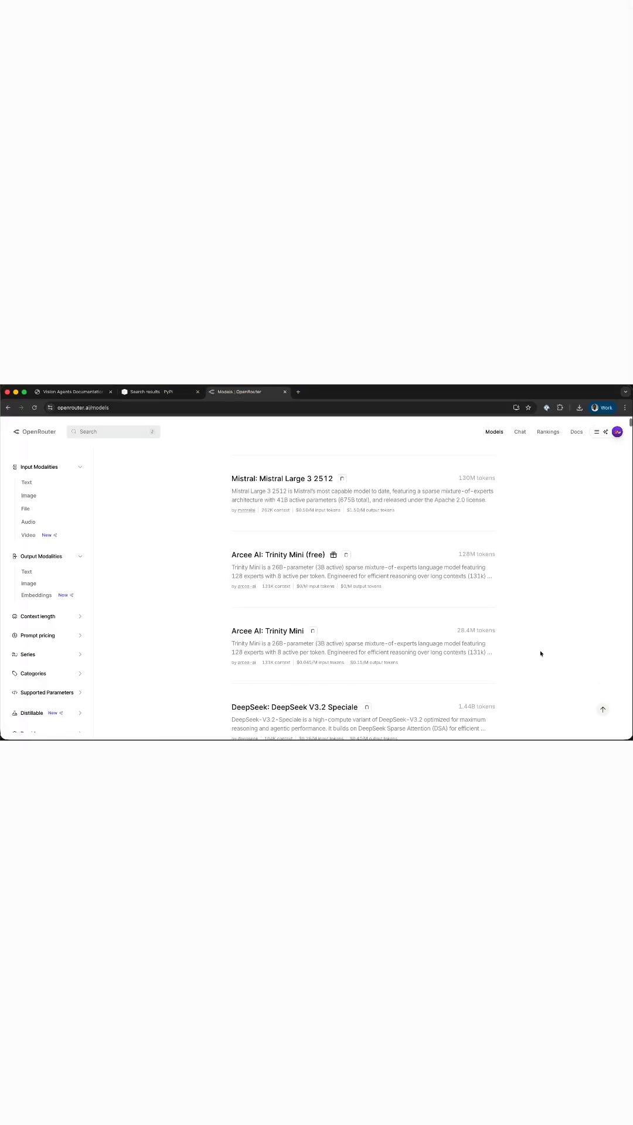
scroll(down, 3)
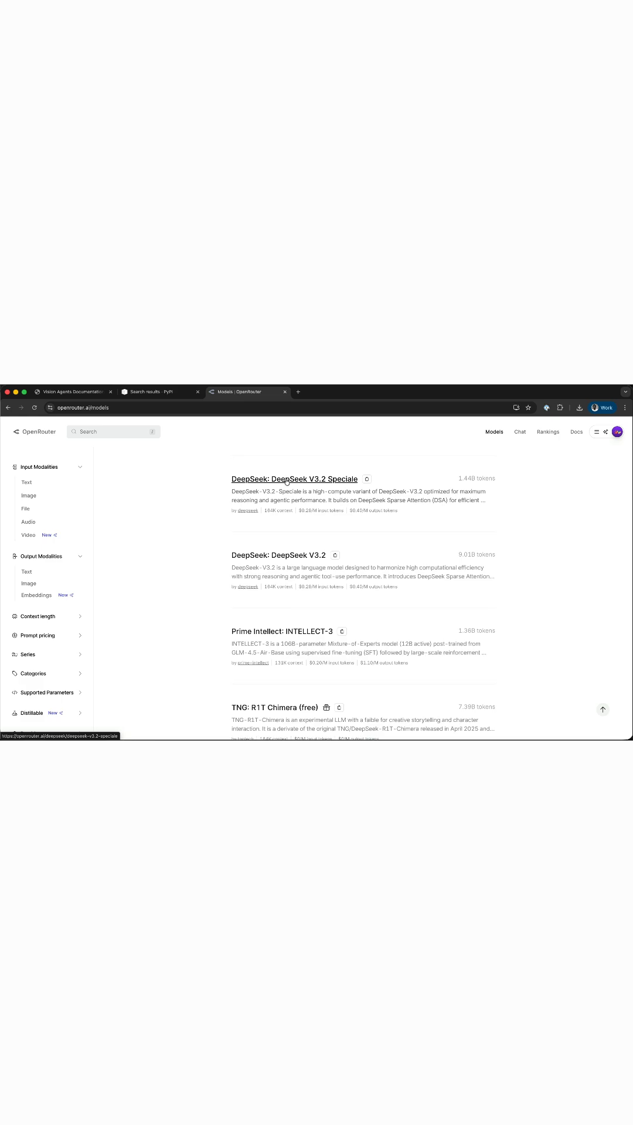
mouse_move(278, 555)
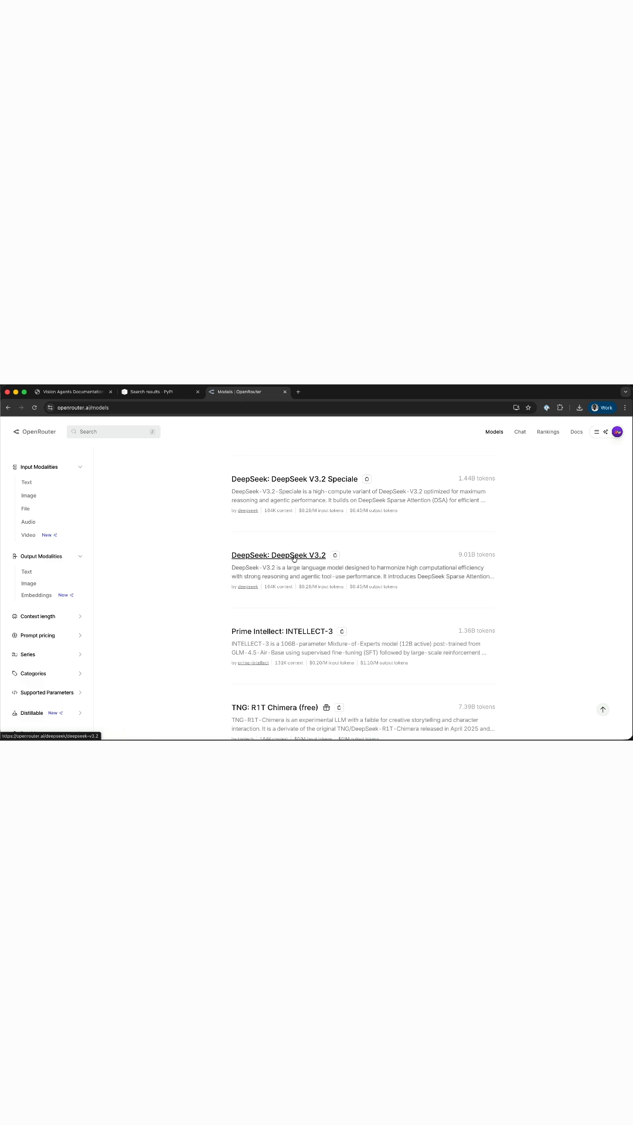
From the PyPI Vision Agents results, reach the vision-agents-plugins-openrouter 0.2.2 page's Installation and Usage sections.
click(71, 391)
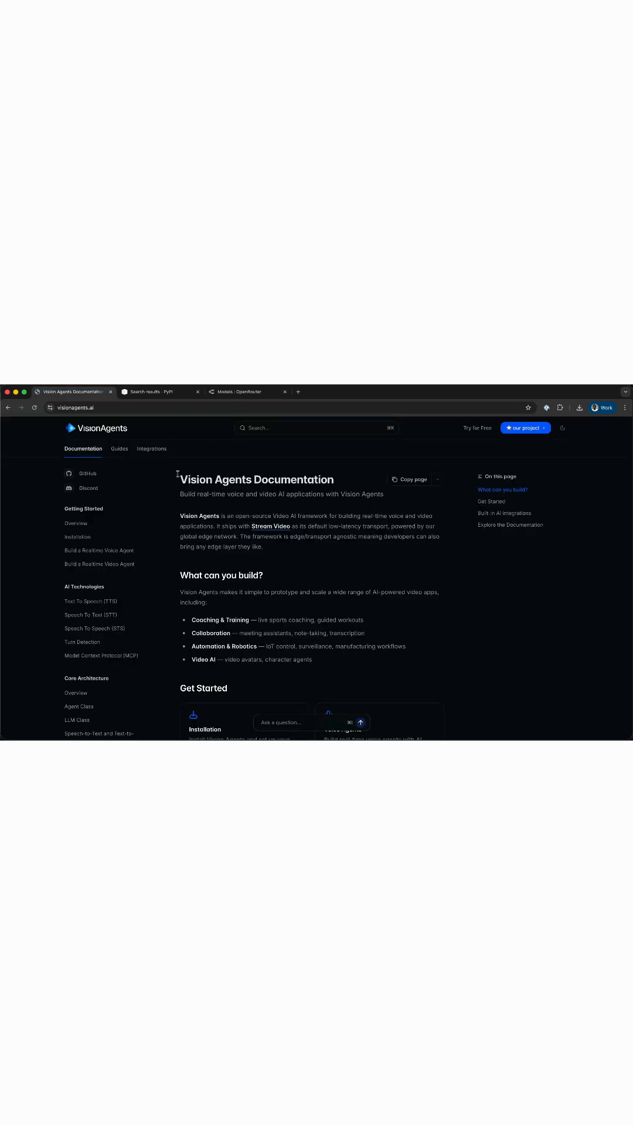
mouse_move(218, 507)
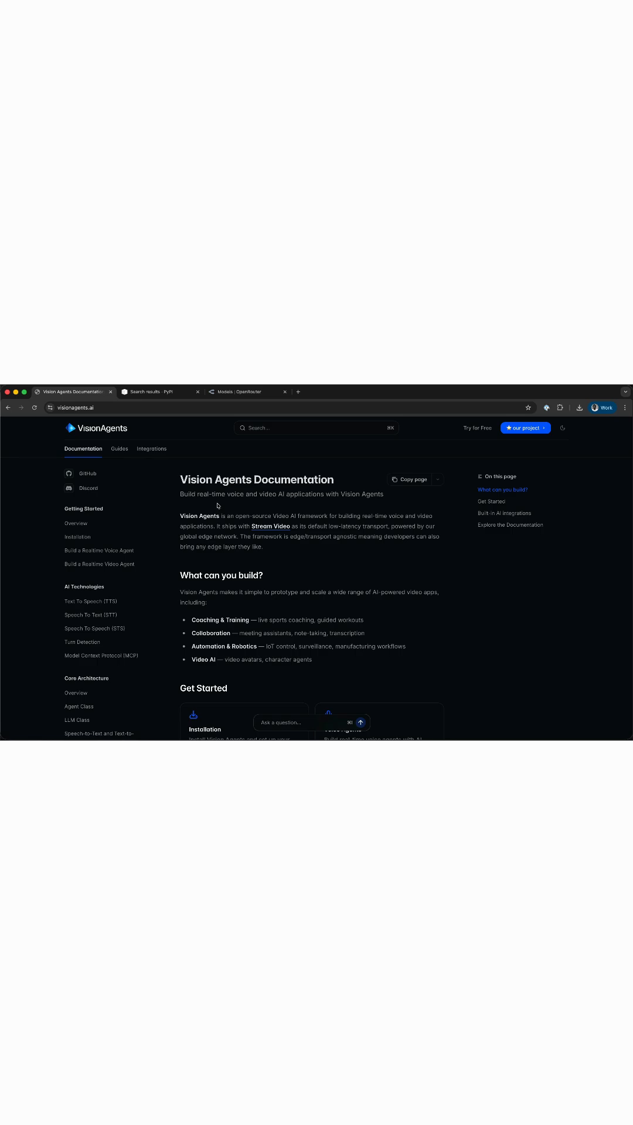
click(149, 391)
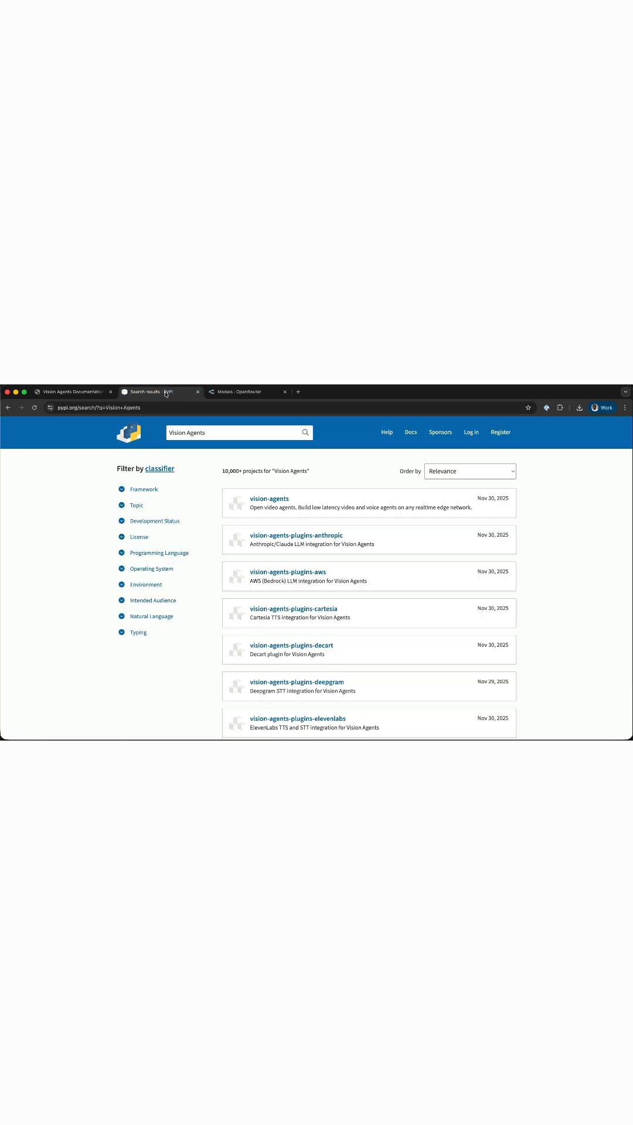
scroll(down, 3)
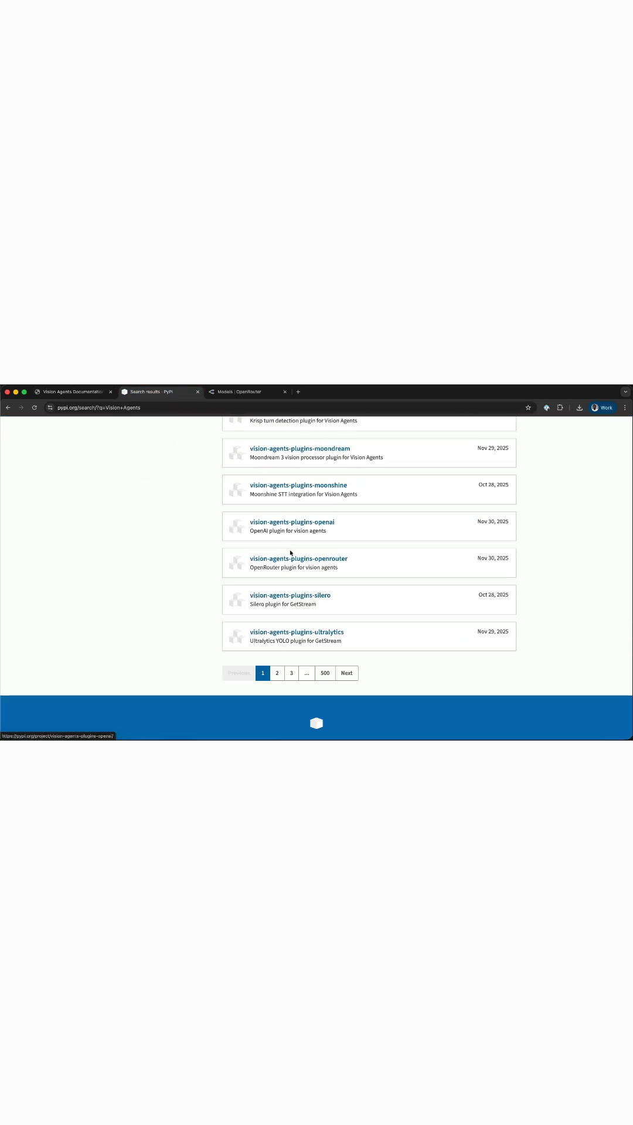
click(298, 558)
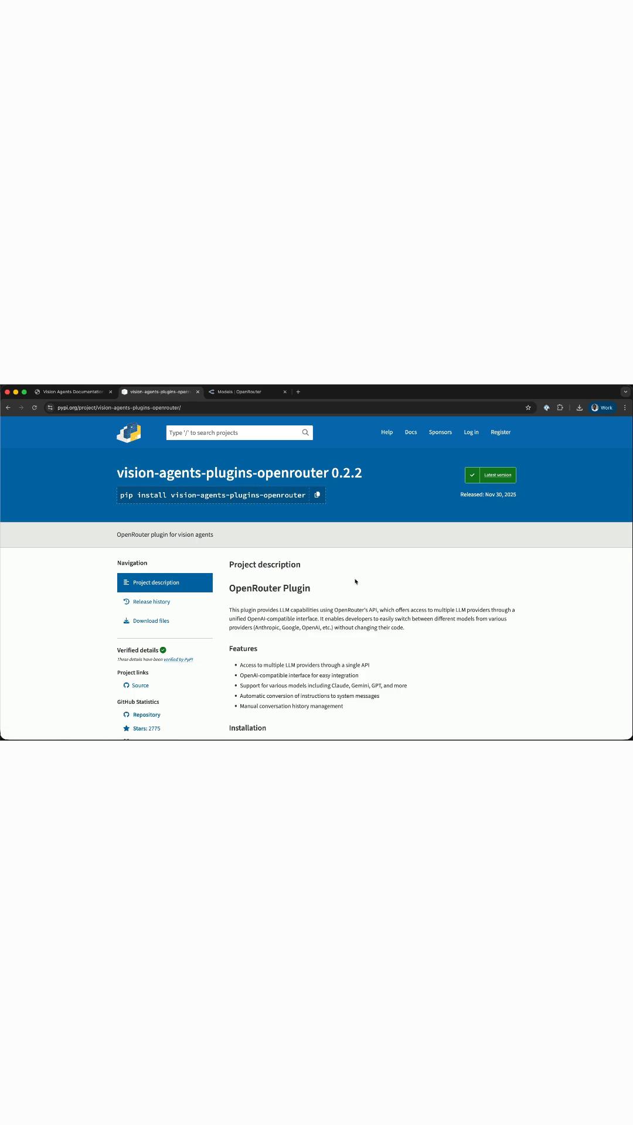
scroll(down, 3)
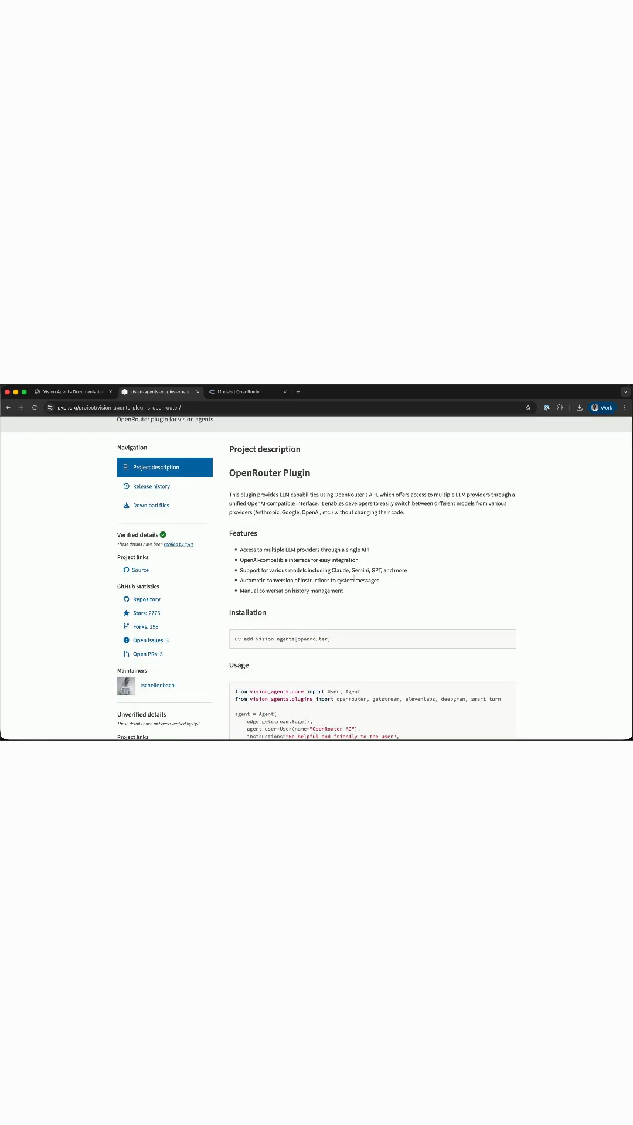
mouse_move(355, 577)
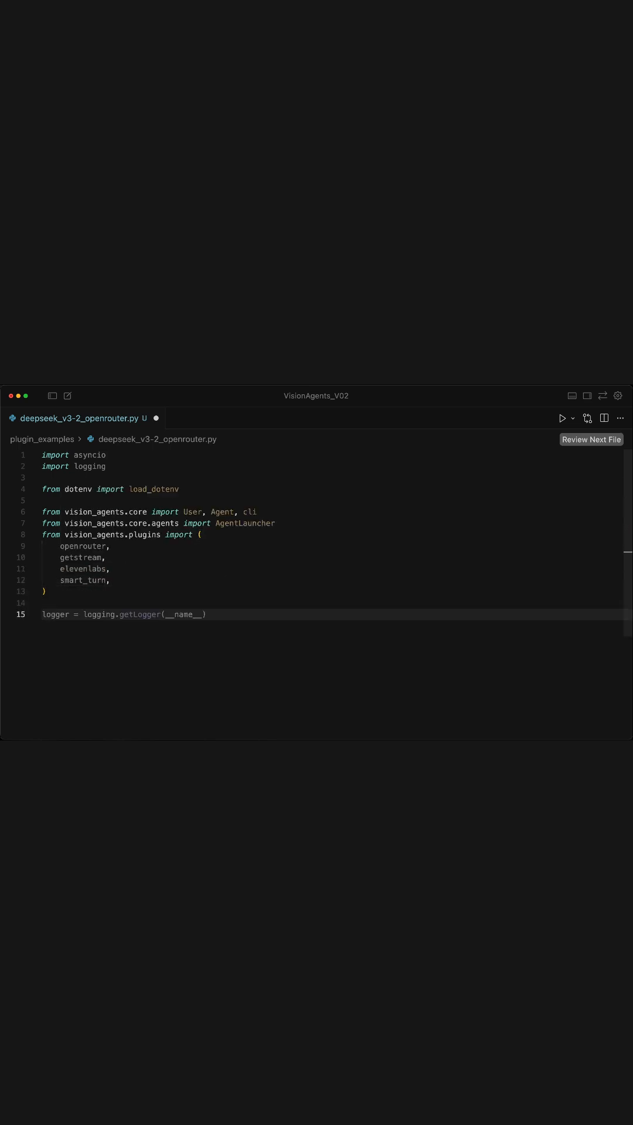
Review create_agent with model deepseek/deepseek-v3.2-speciale and its personality if/elif branches.
scroll(down, 3)
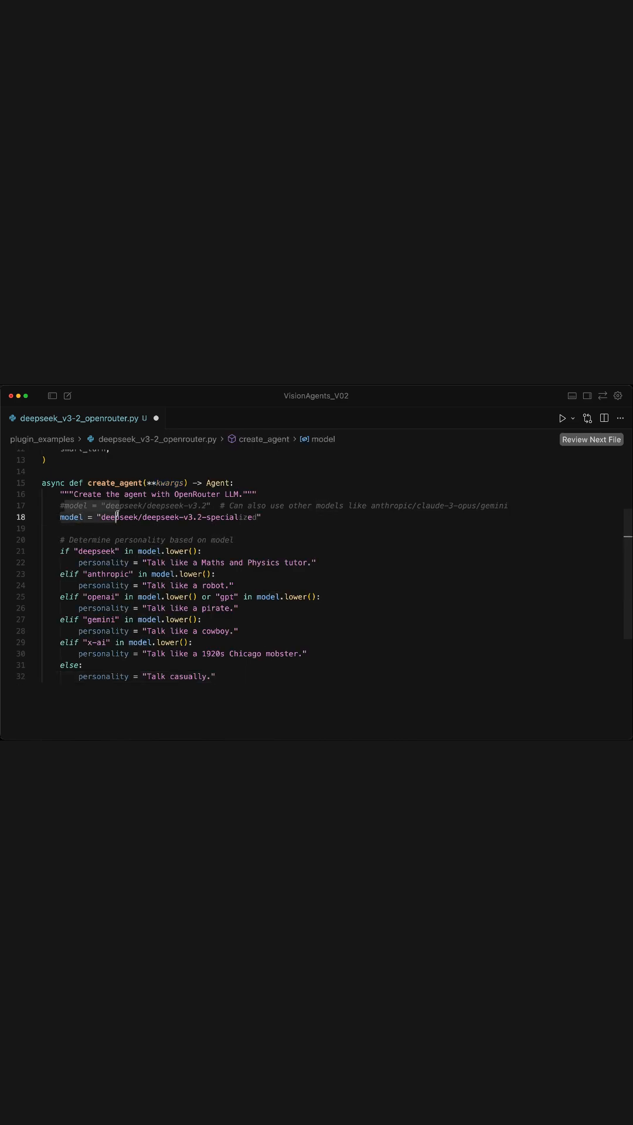
scroll(down, 3)
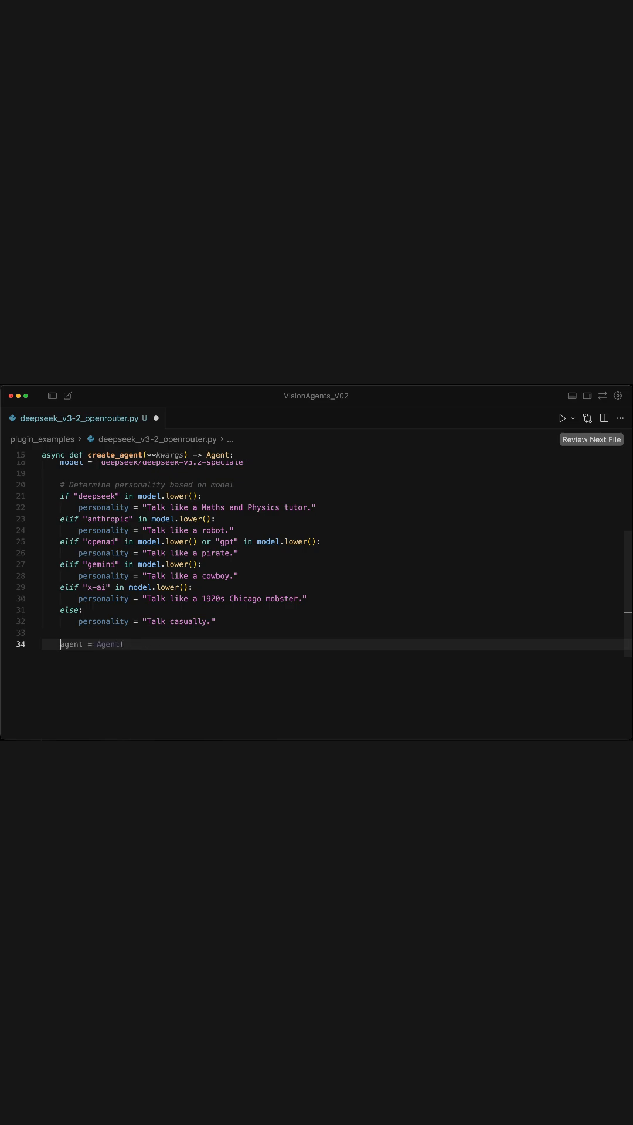
Review the Agent call with GetStream edge, OpenRouter LLM, ElevenLabs TTS/STT, smart-turn detection and return agent.
scroll(down, 3)
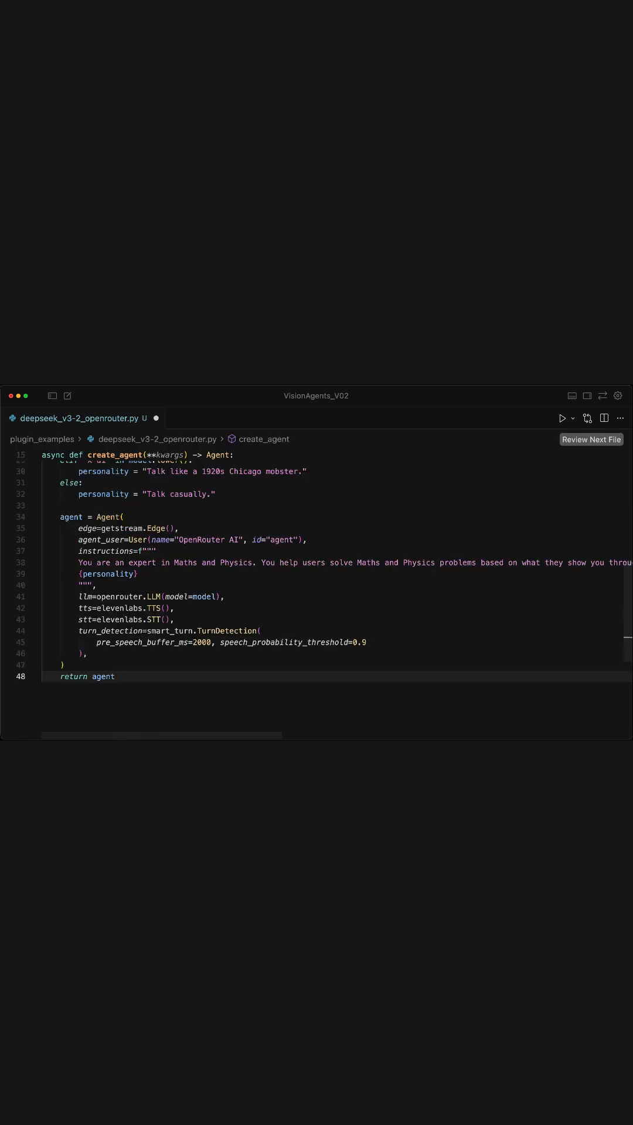
click(102, 563)
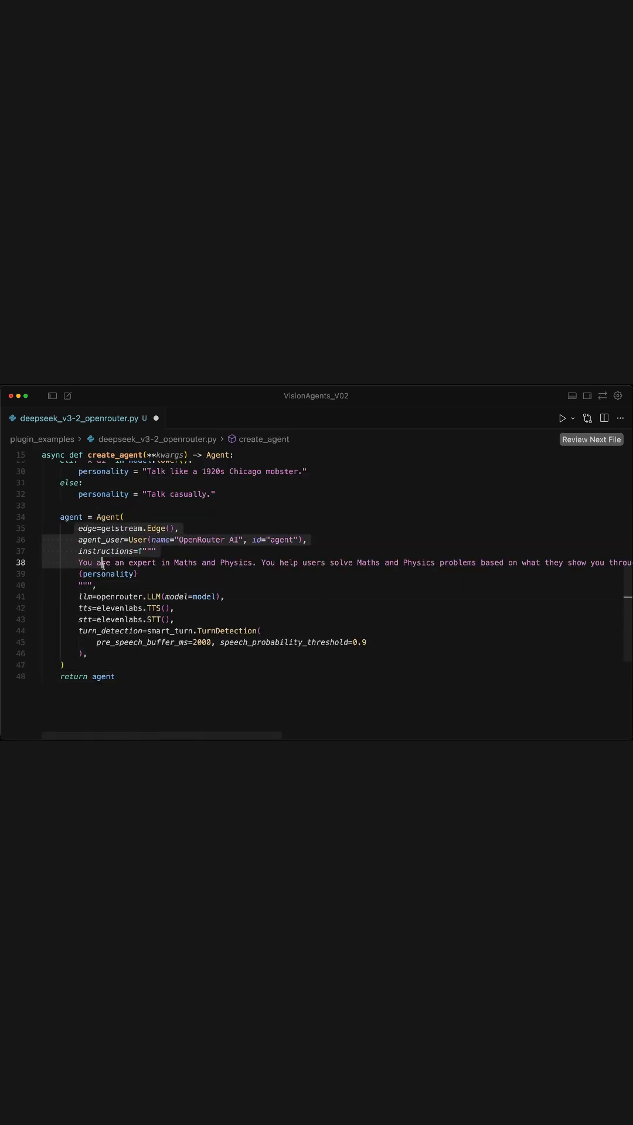
scroll(down, 3)
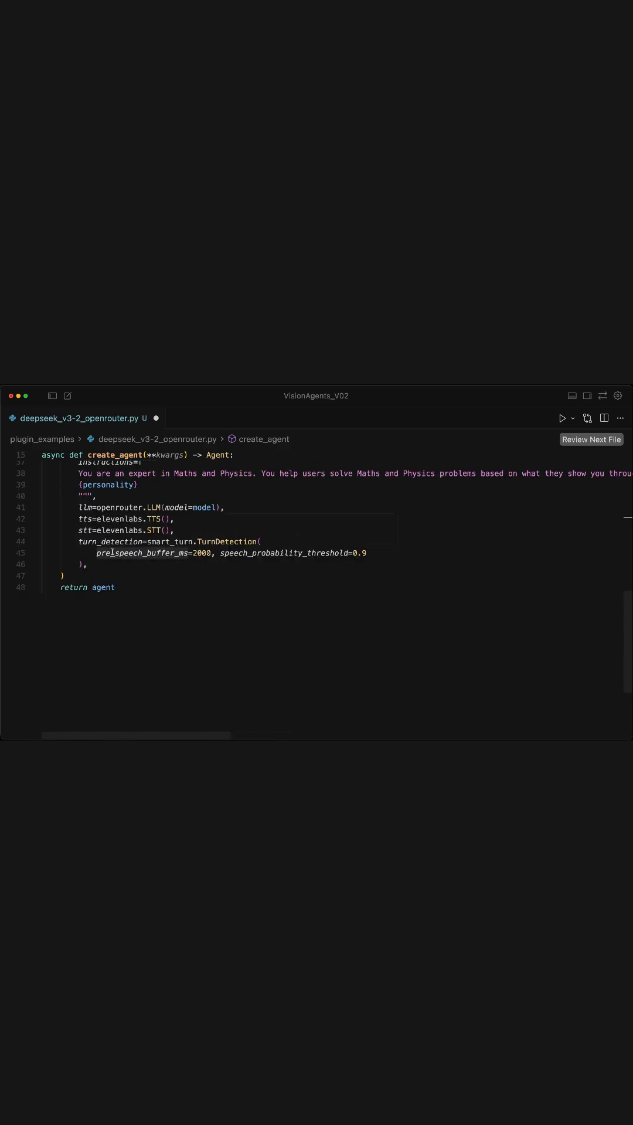
mouse_move(82, 507)
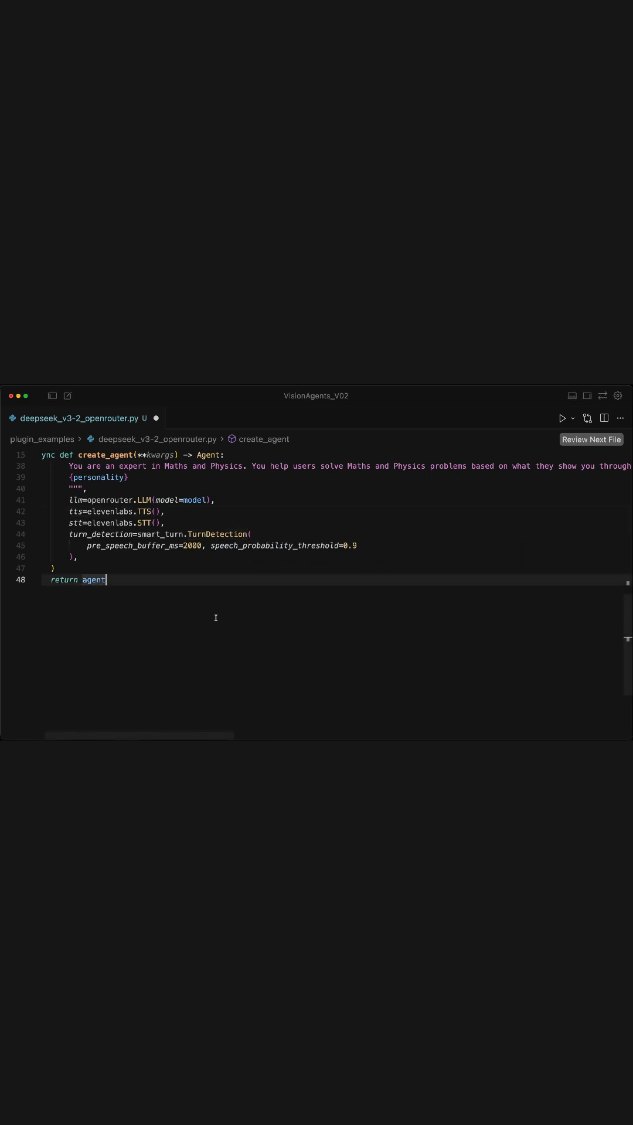
scroll(up, 3)
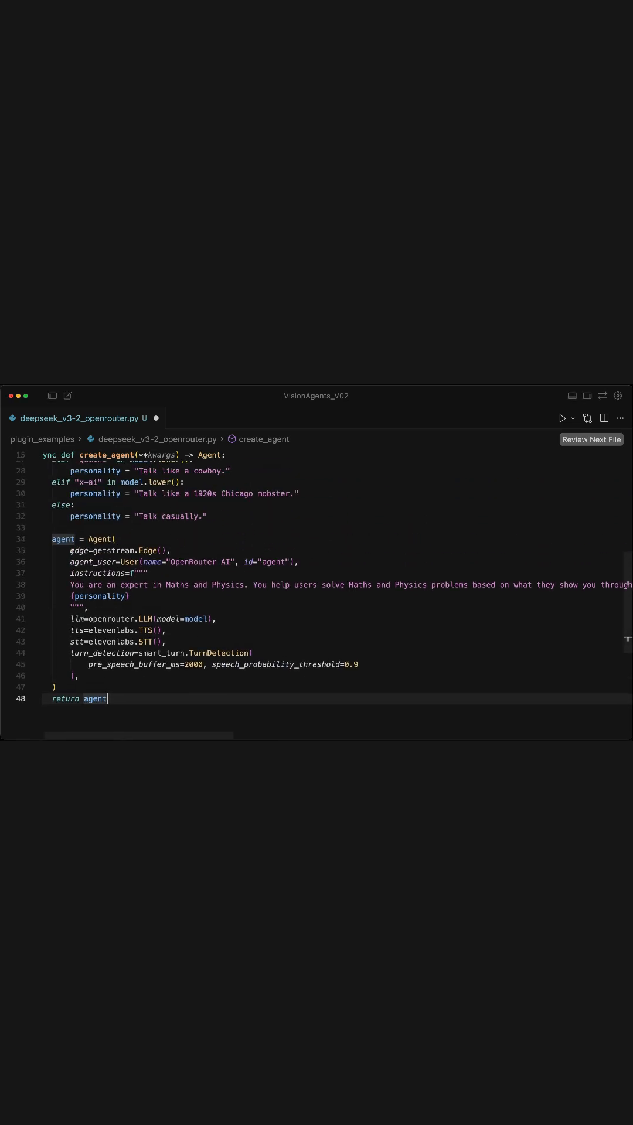
scroll(down, 3)
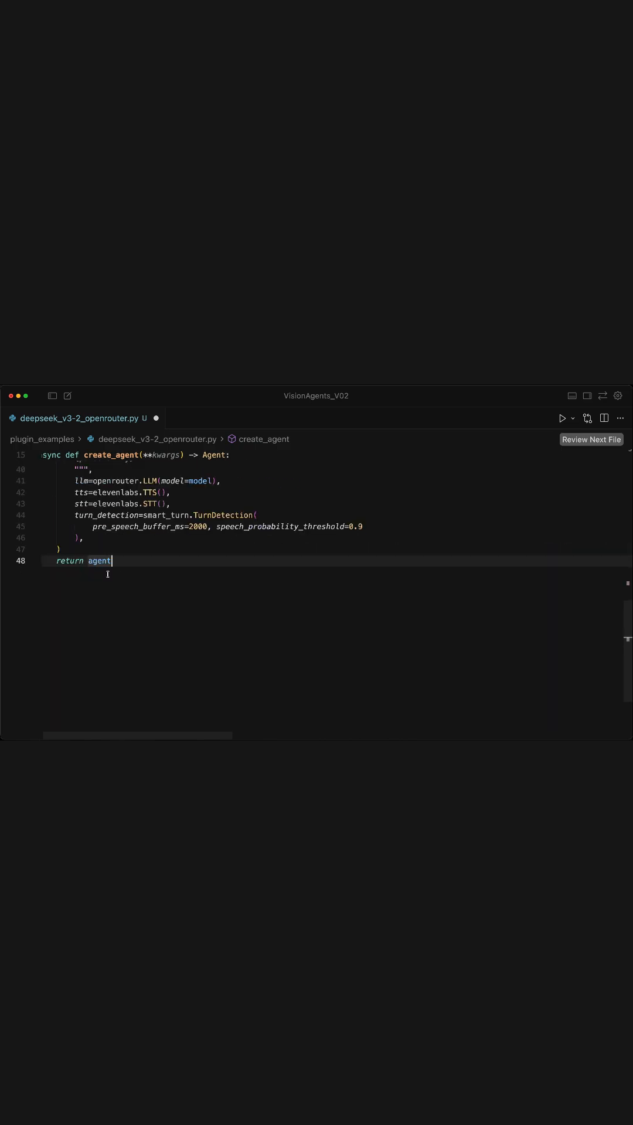